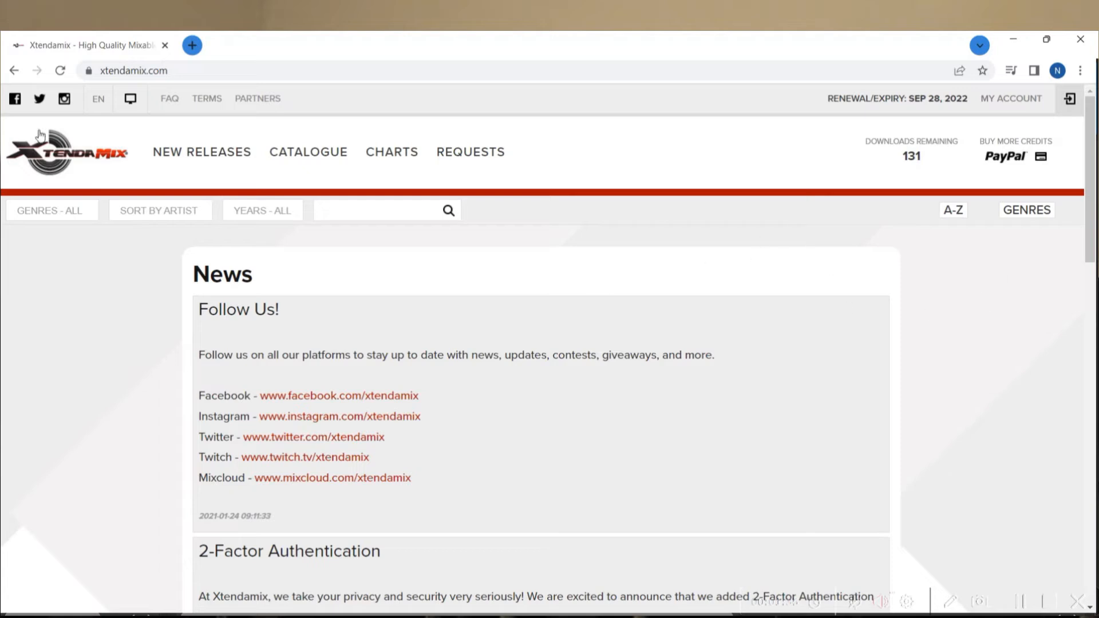
pyautogui.moveTo(119, 256)
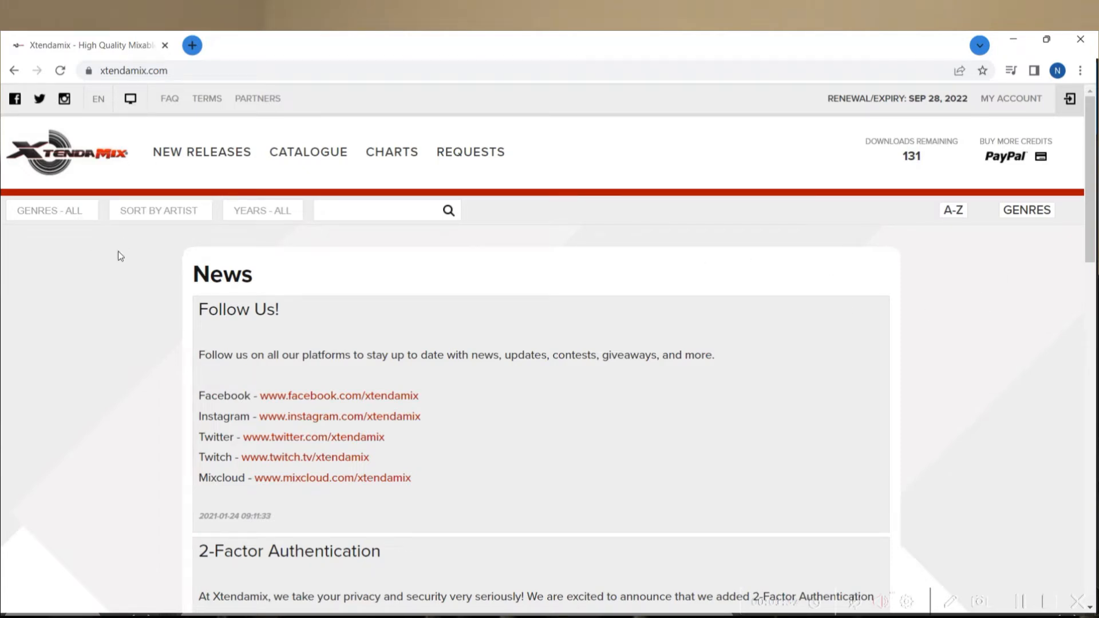
pyautogui.moveTo(101, 240)
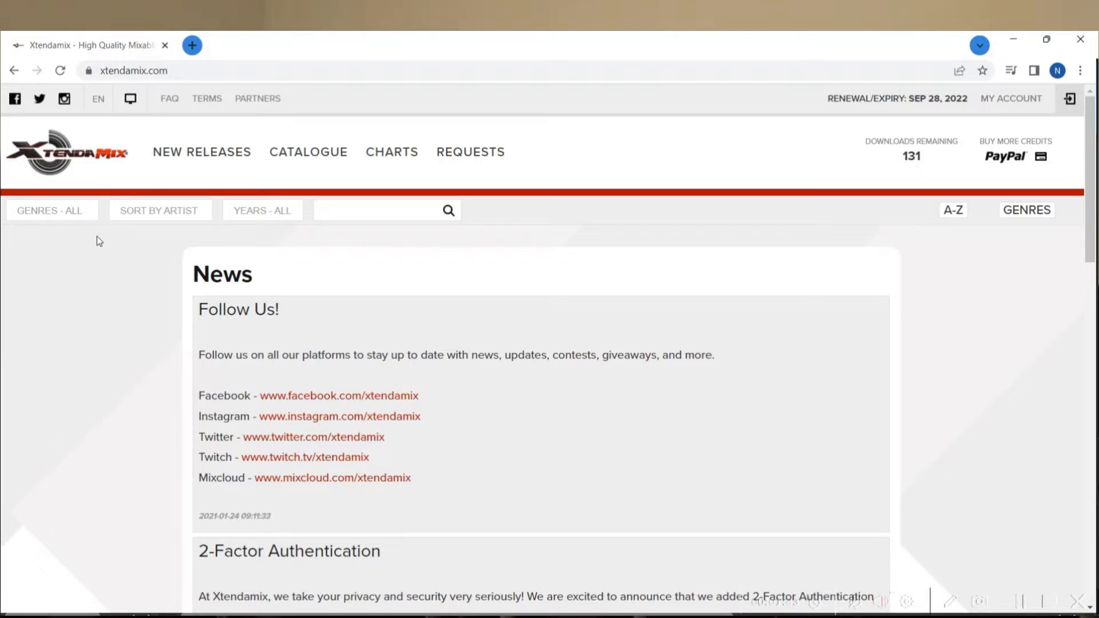
pyautogui.moveTo(101, 256)
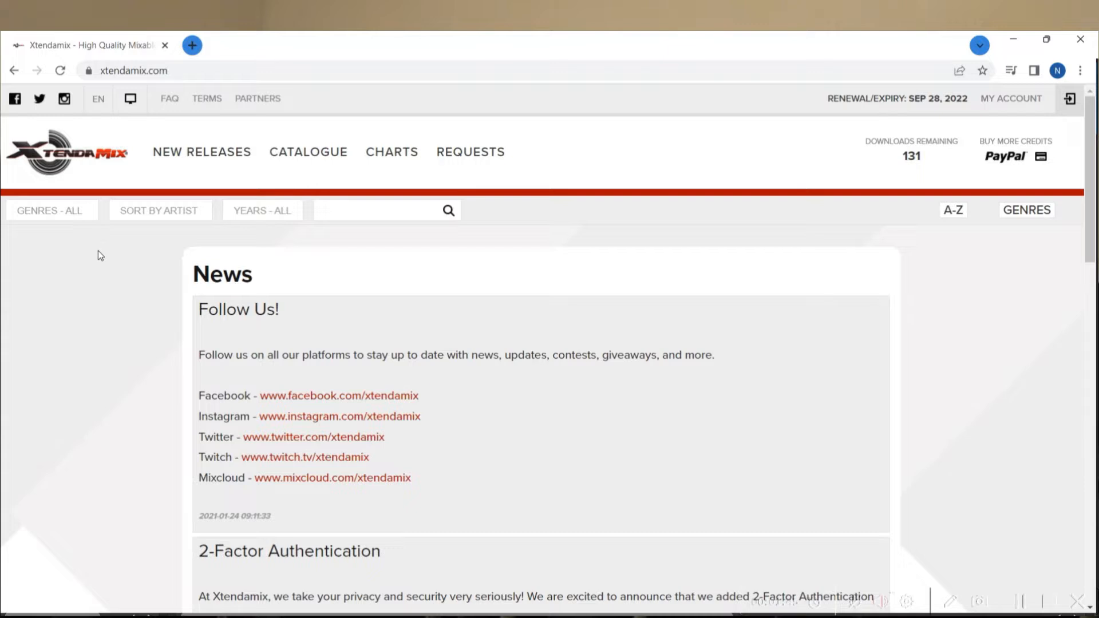
pyautogui.moveTo(130, 223)
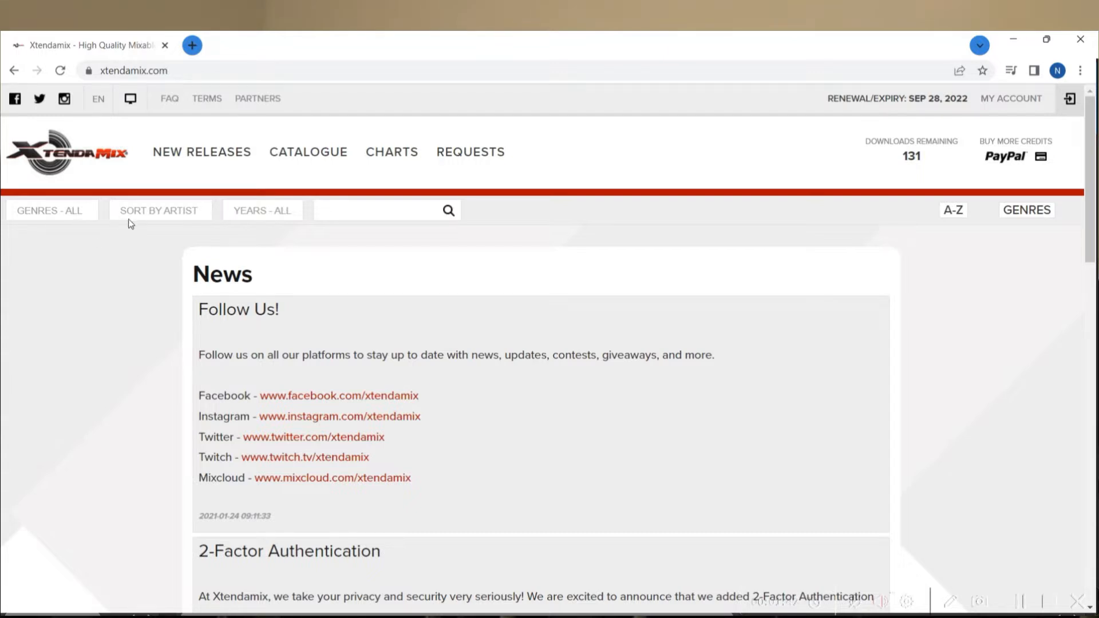
pyautogui.moveTo(705, 233)
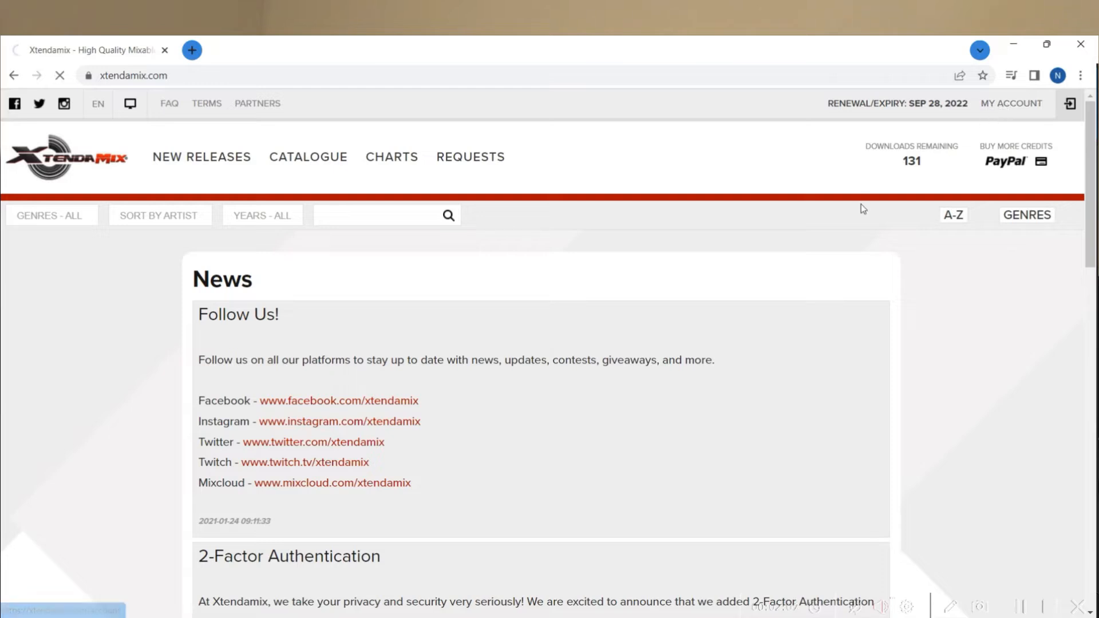
# - Review the MY ACCOUNT page: active membership, September 28, 2022 renewal, cancellation, billing and language options
pyautogui.click(1009, 103)
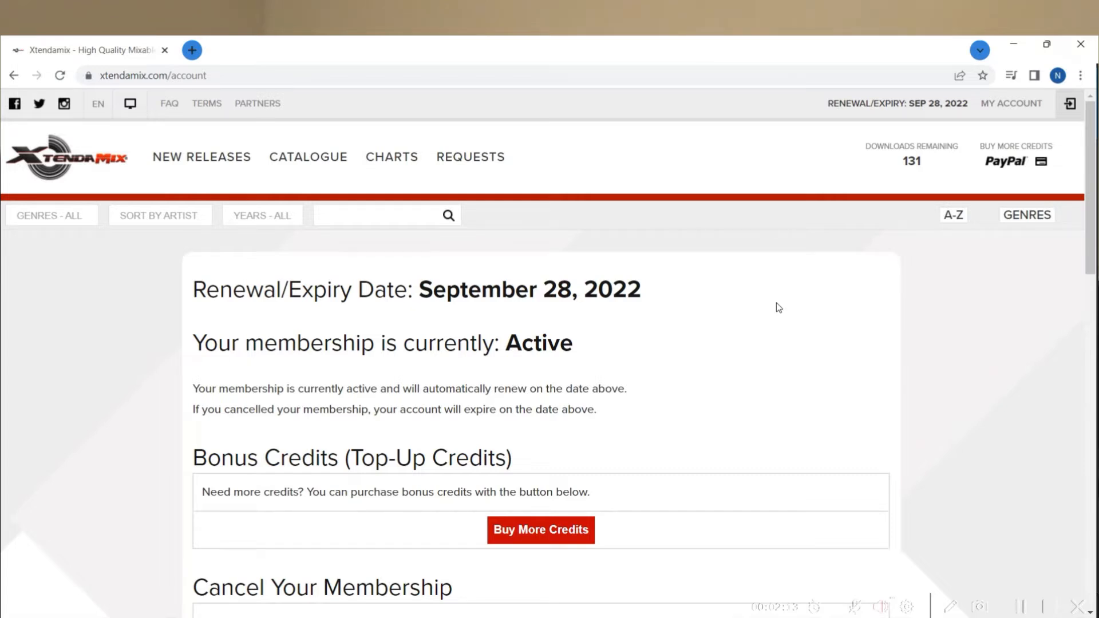
pyautogui.moveTo(482, 299)
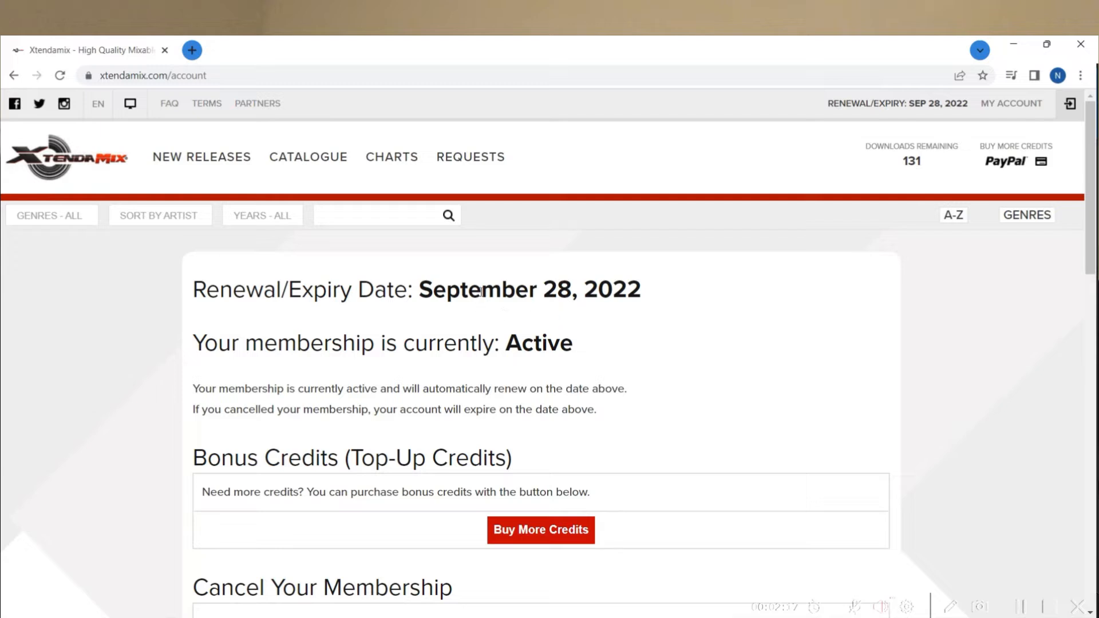
pyautogui.scroll(-3)
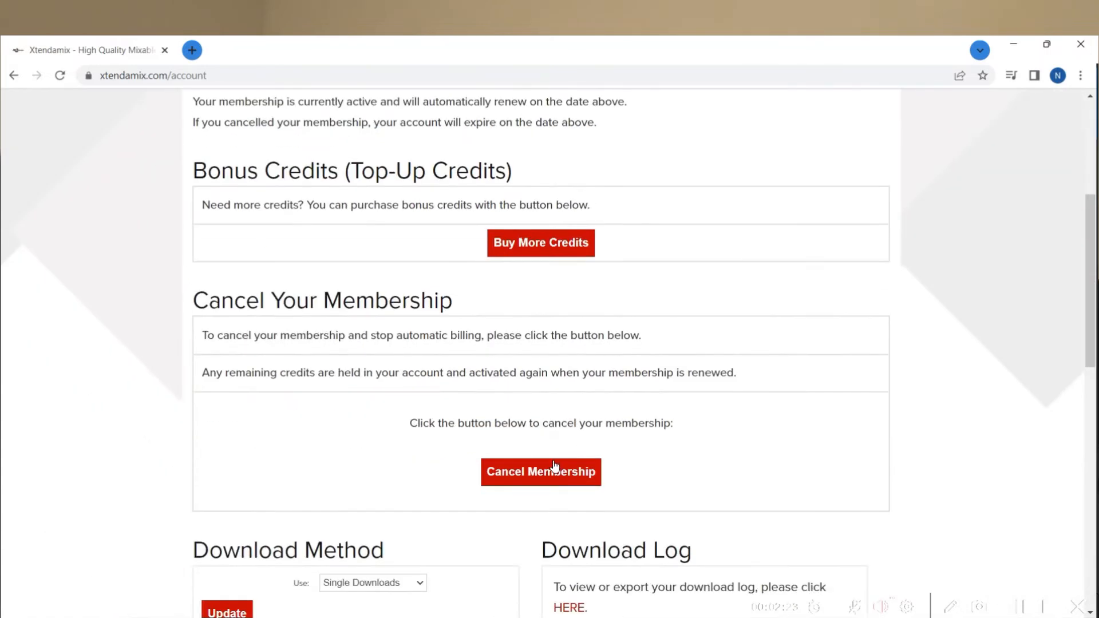
pyautogui.scroll(-3)
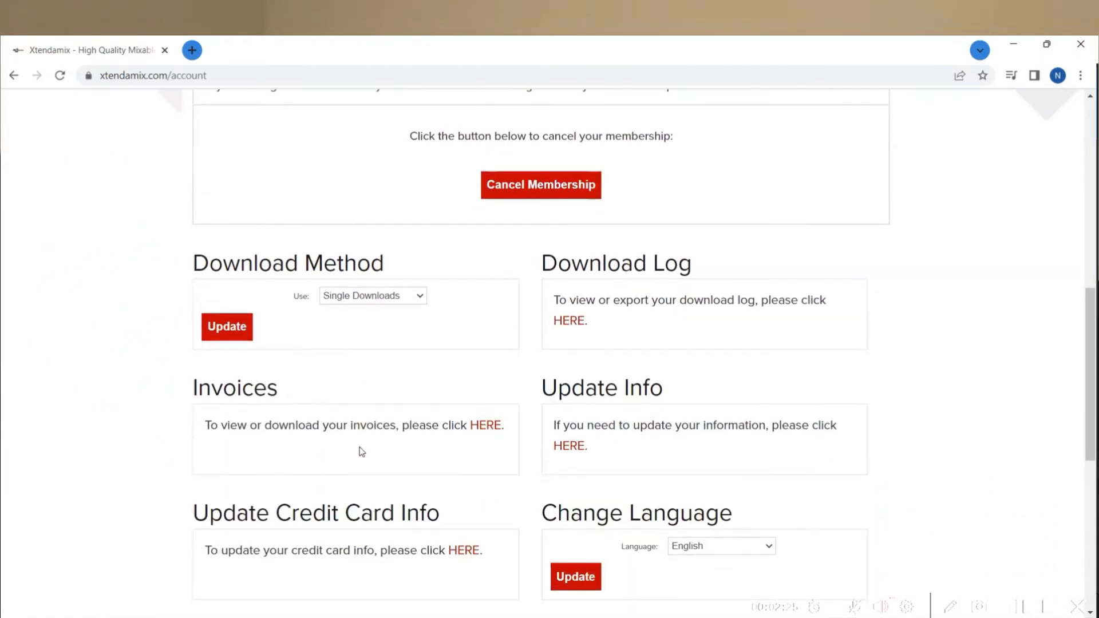
pyautogui.scroll(3)
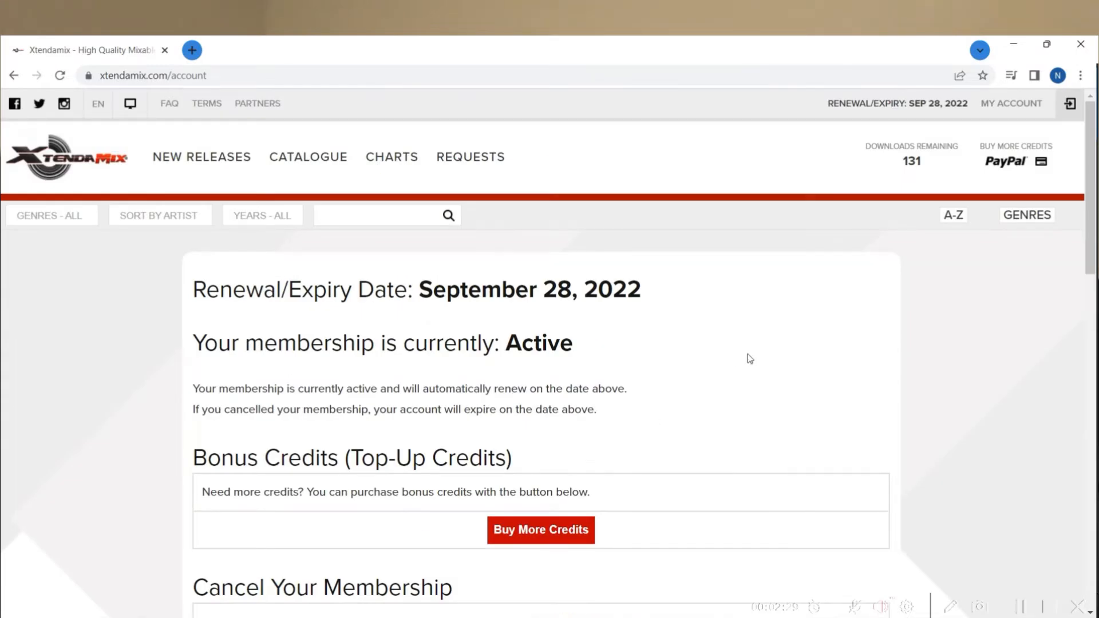
pyautogui.moveTo(713, 400)
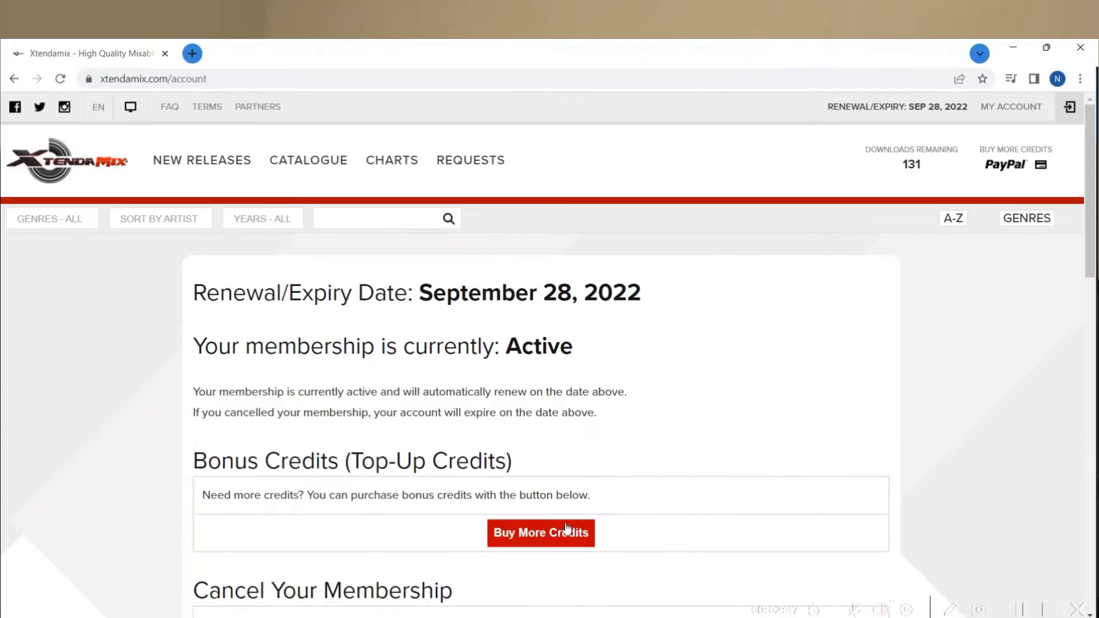
# - Choose Buy More Credits with Visa/MasterCard payment, listing 40, 80, 150 and 350 credit packages
pyautogui.click(540, 532)
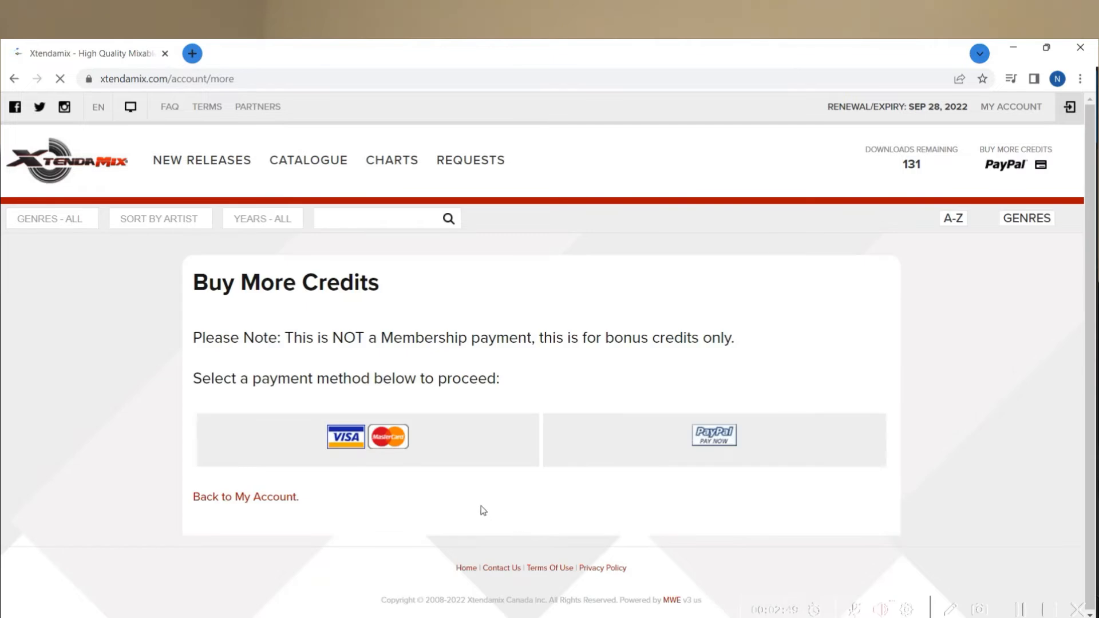
pyautogui.click(367, 436)
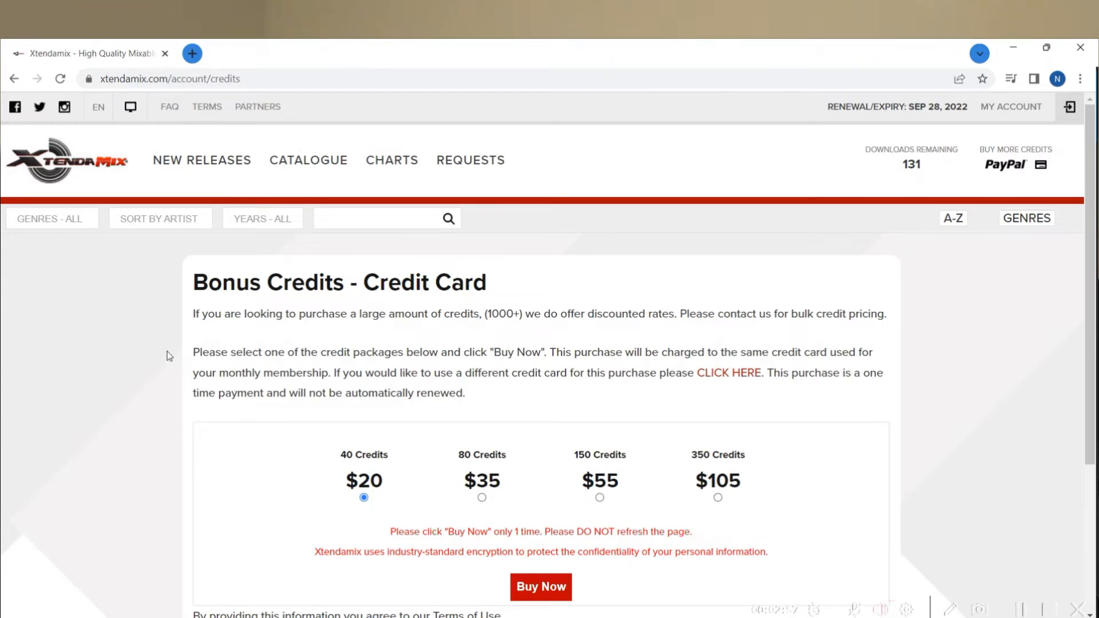
pyautogui.moveTo(63, 223)
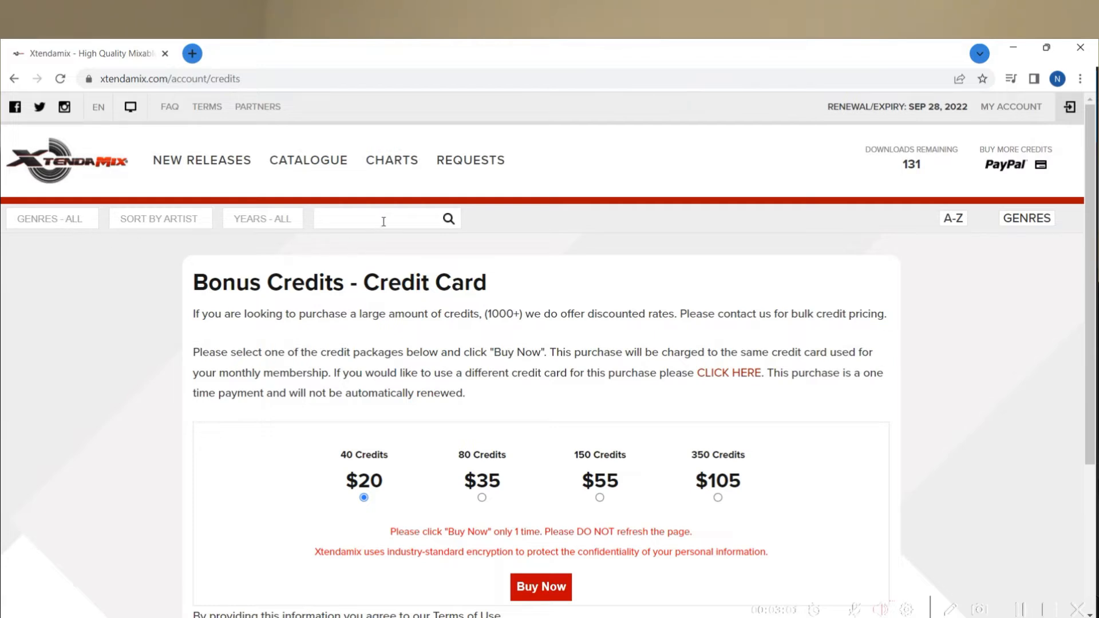
# - Search 'daddy yankee' and browse the matching tracks with versions, genre, year and BPM
pyautogui.write('daddy yankee')
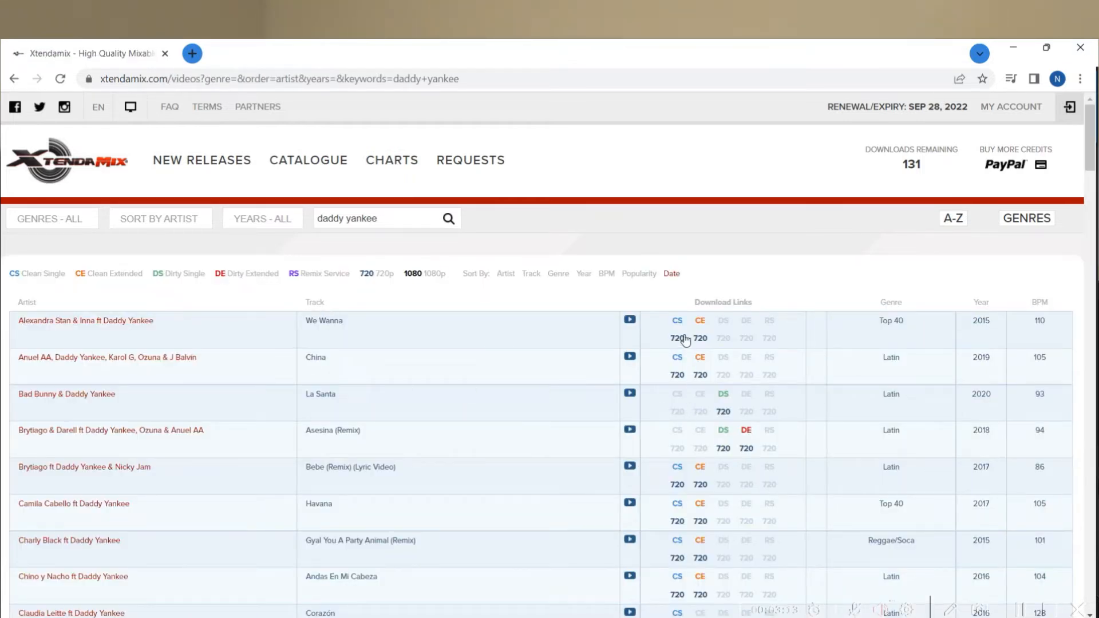
pyautogui.moveTo(676, 329)
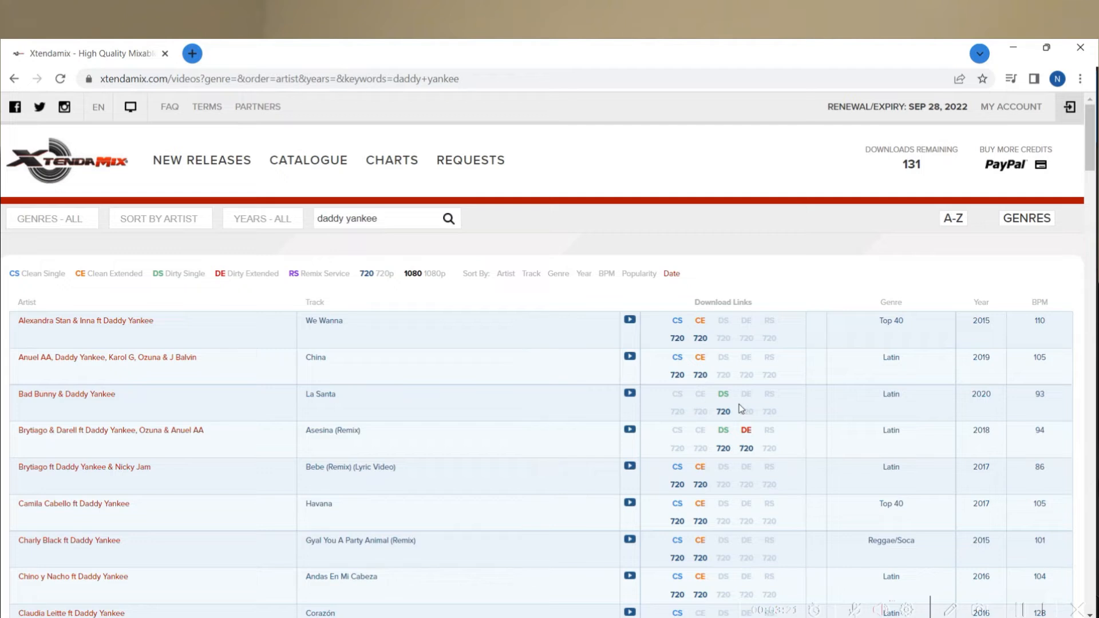
pyautogui.moveTo(713, 421)
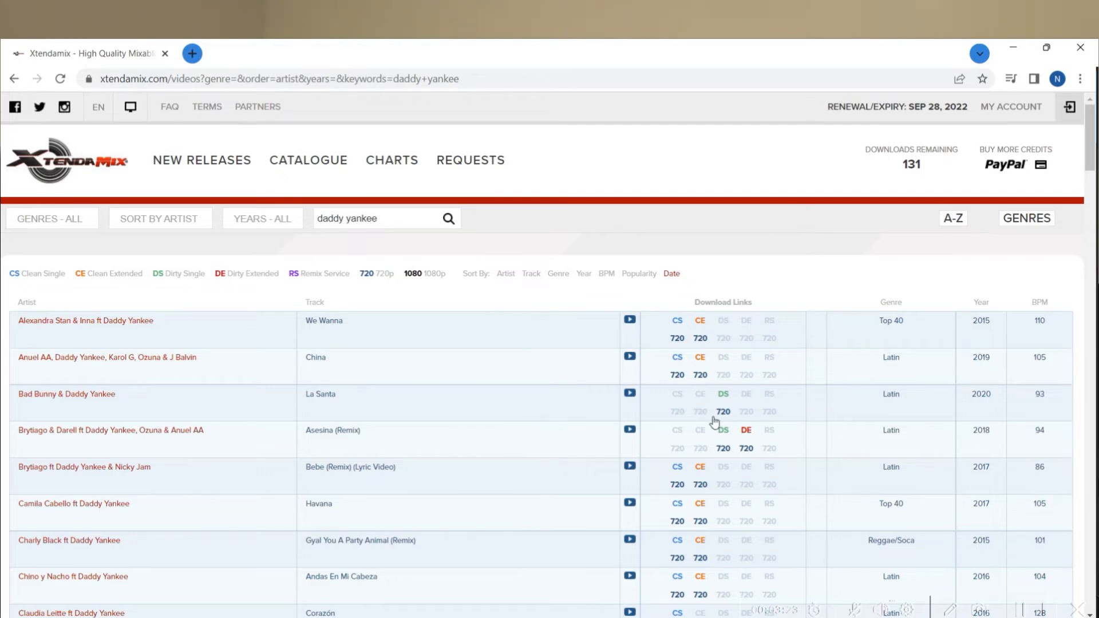
pyautogui.scroll(-3)
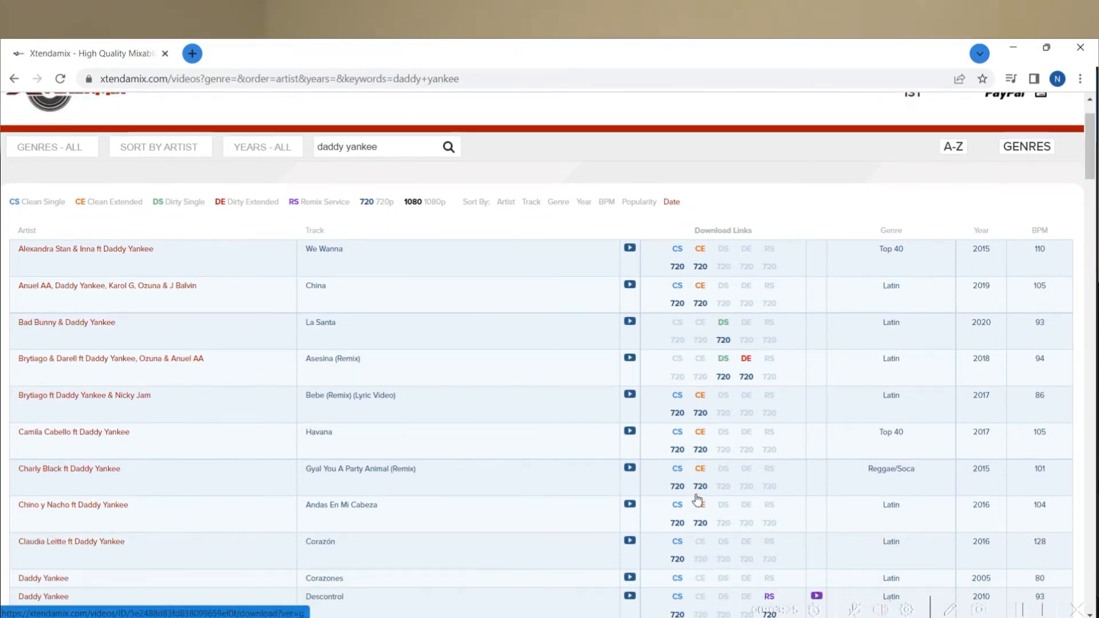
pyautogui.moveTo(677, 456)
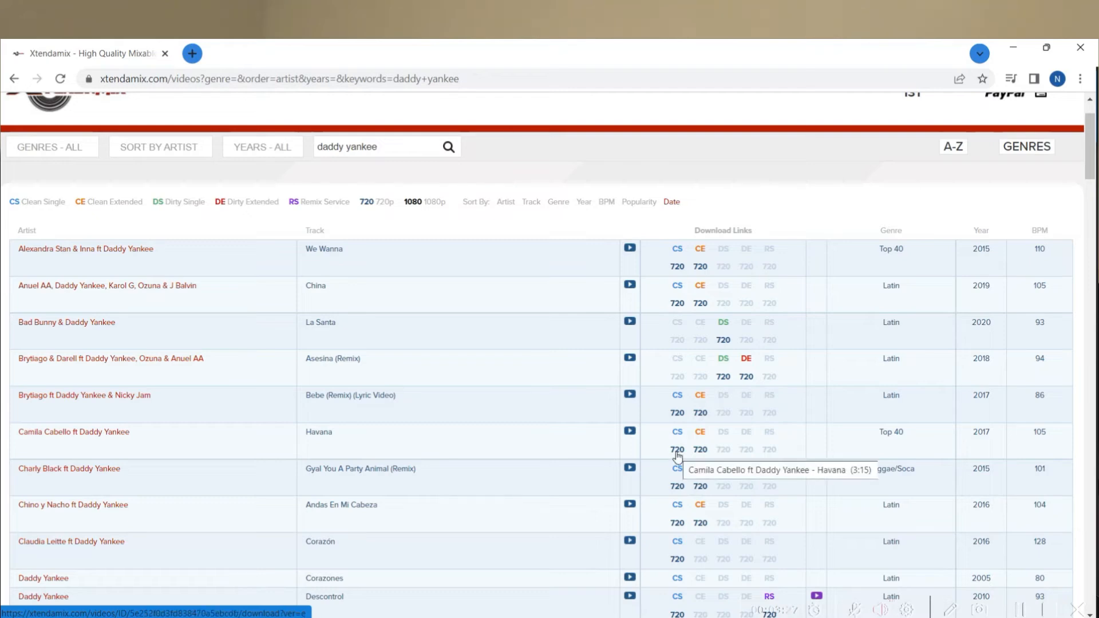
pyautogui.scroll(-3)
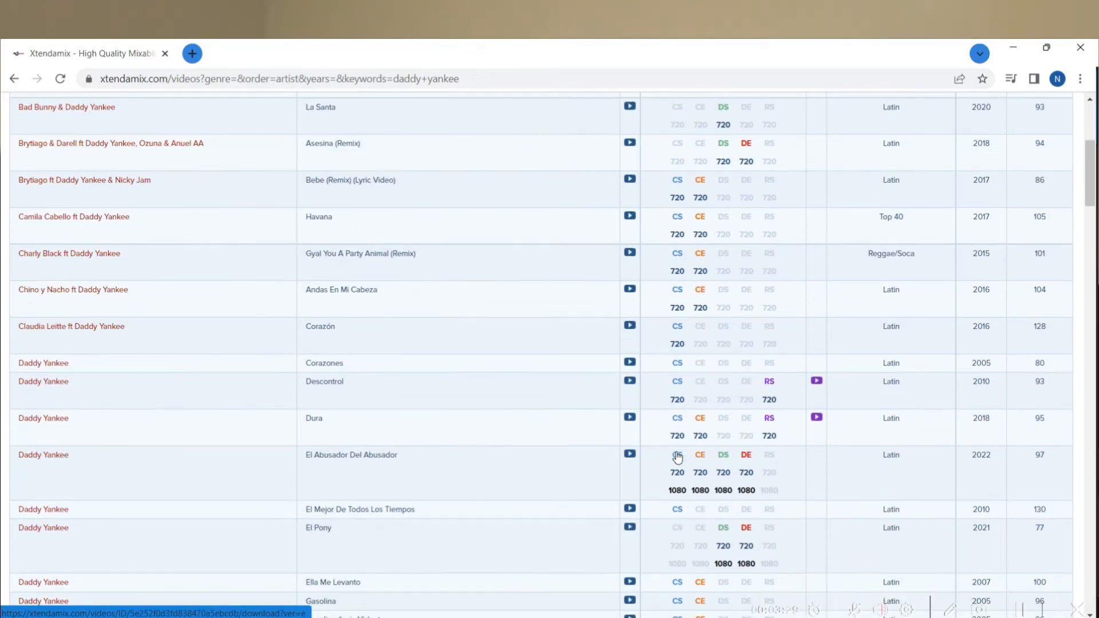
pyautogui.scroll(-3)
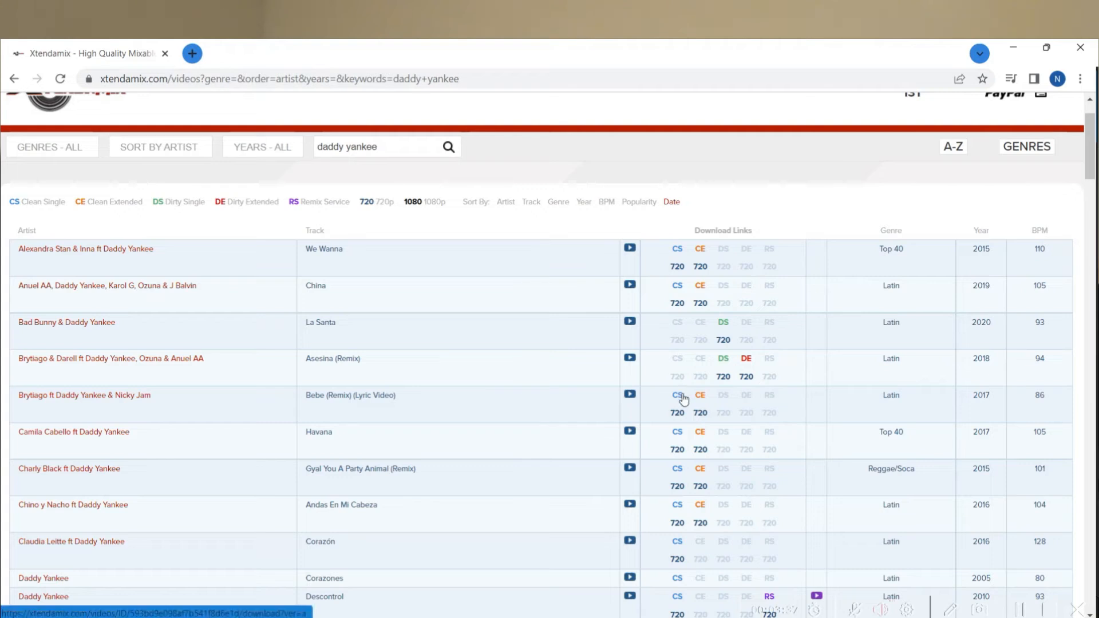
pyautogui.moveTo(647, 425)
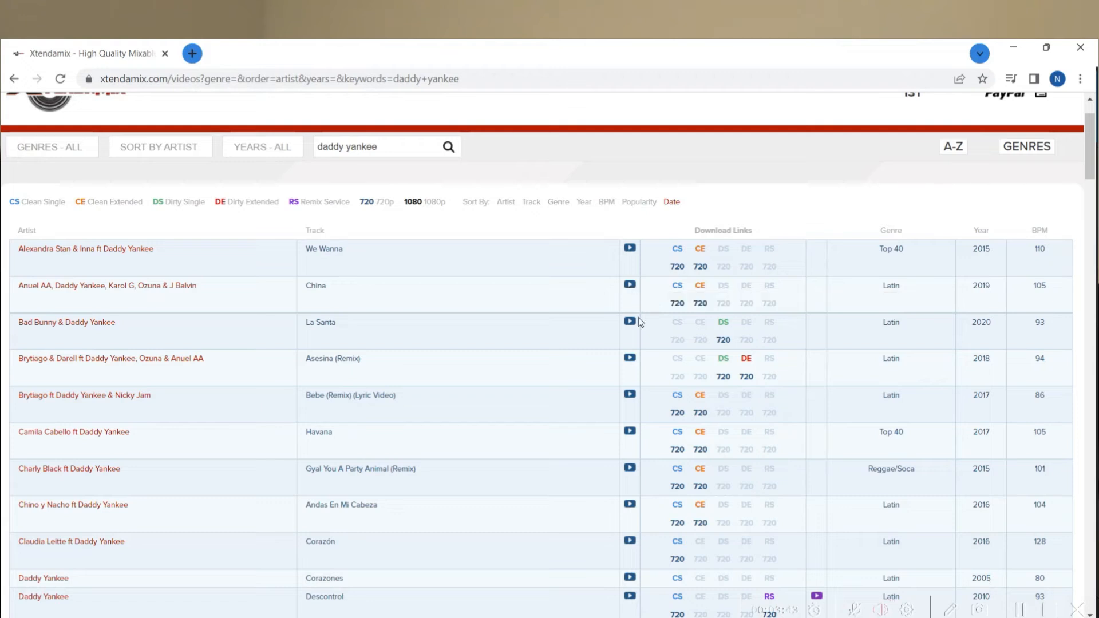
pyautogui.moveTo(890, 517)
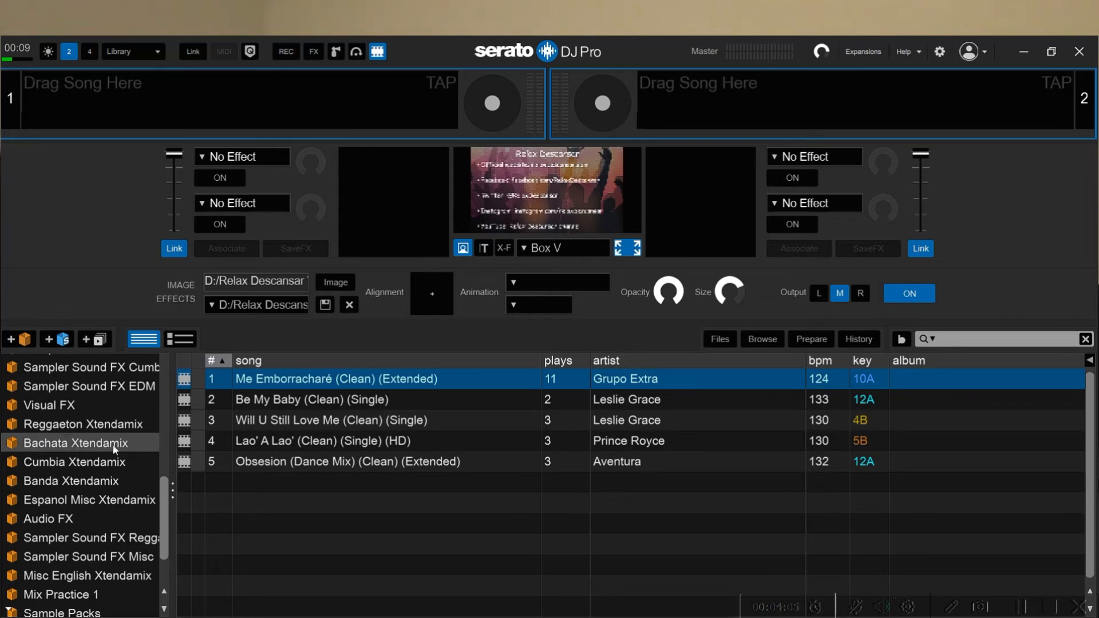
pyautogui.moveTo(62, 429)
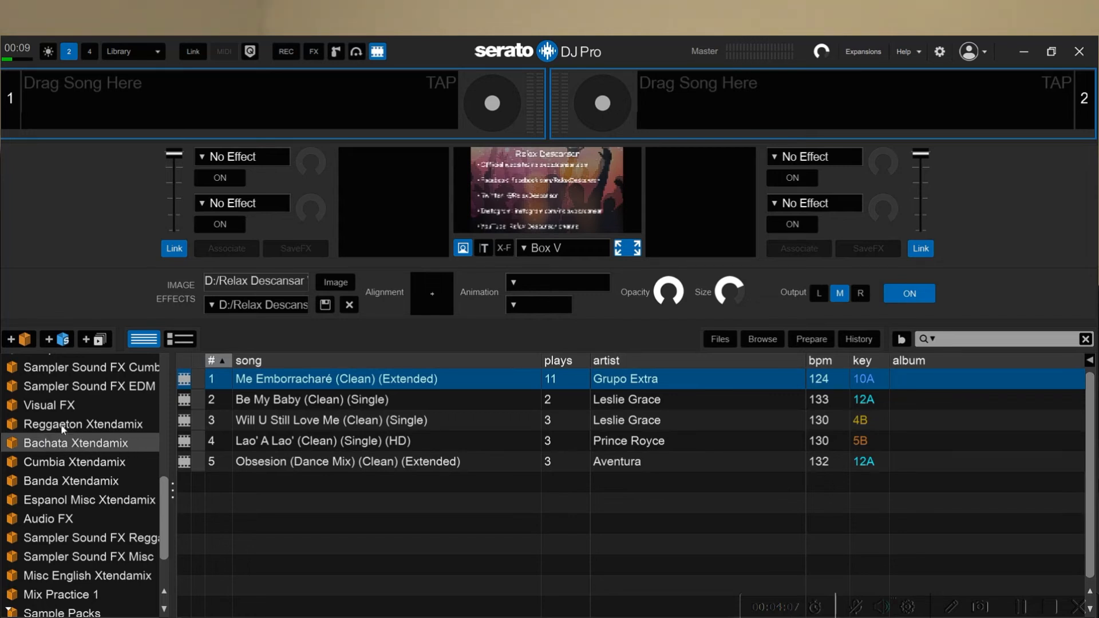
pyautogui.moveTo(67, 447)
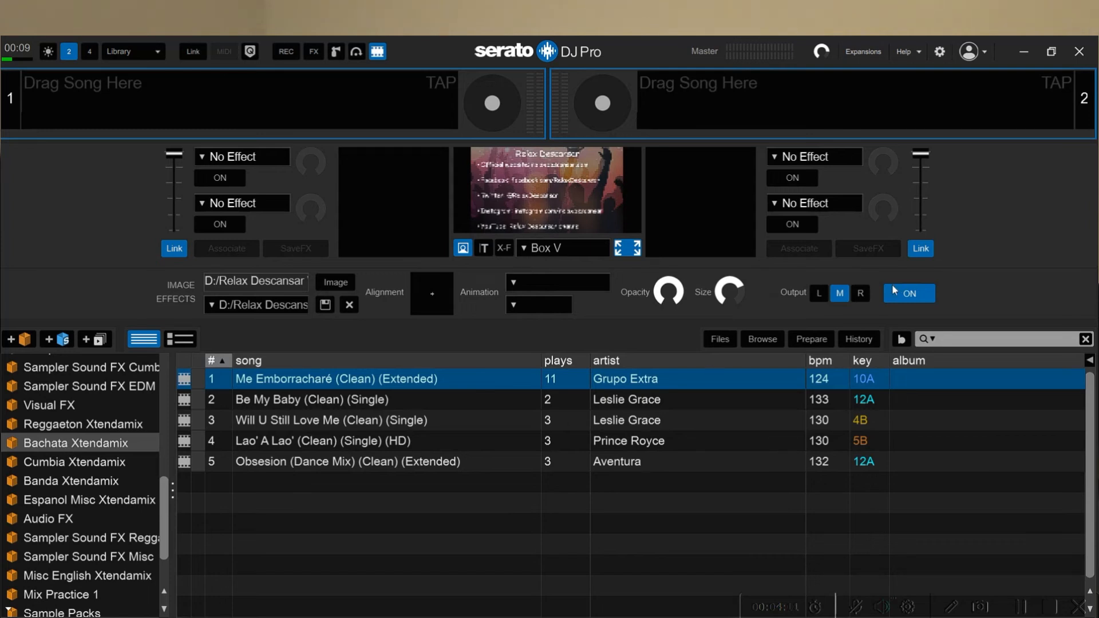
# - Disable Image Effects and load 'Me Emborracharé (Clean) (Extended)' by Grupo Extra onto deck 1
pyautogui.click(909, 293)
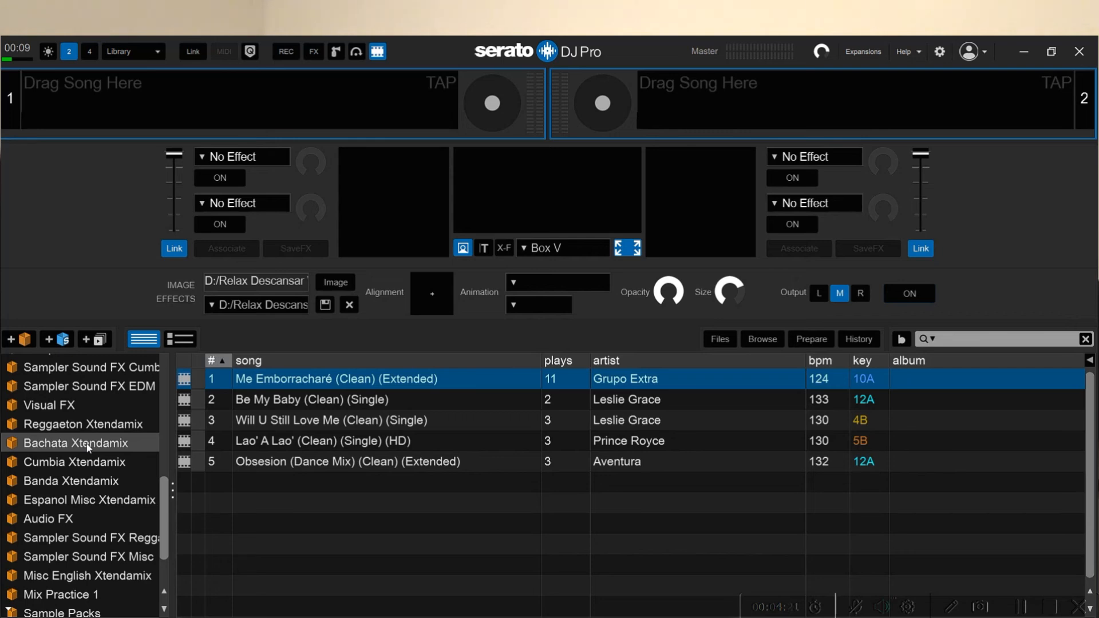
pyautogui.moveTo(99, 454)
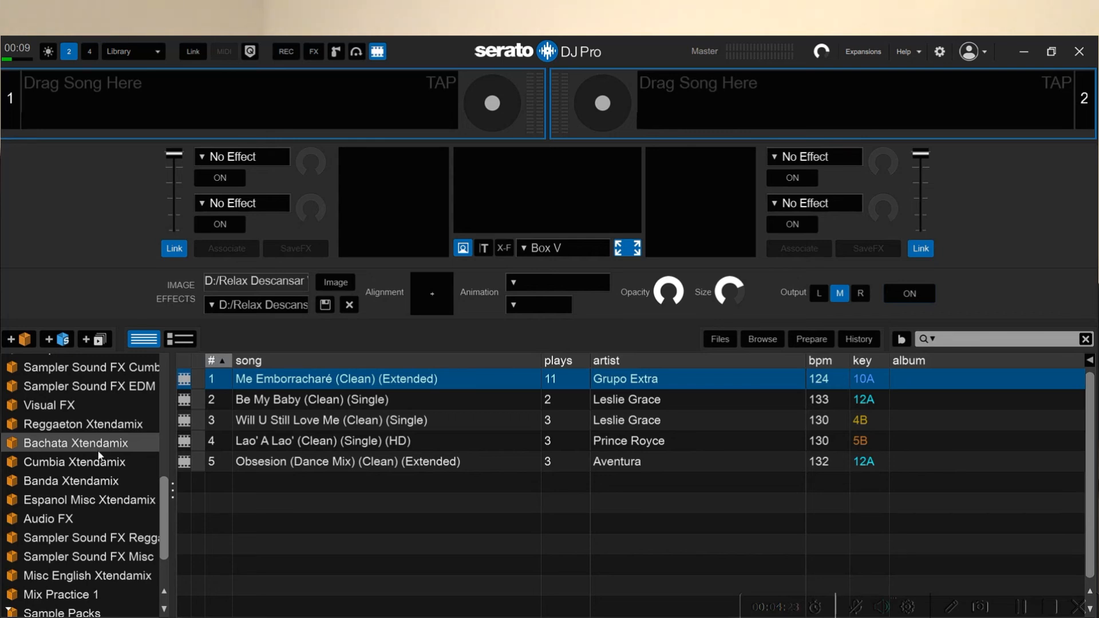
pyautogui.moveTo(255, 398)
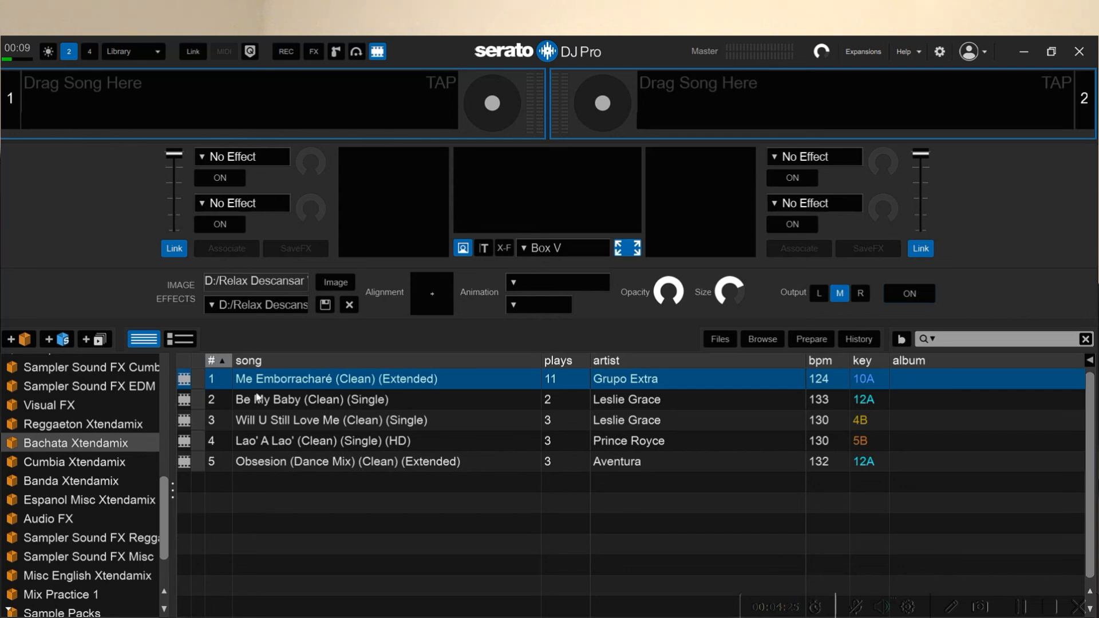
pyautogui.doubleClick(336, 379)
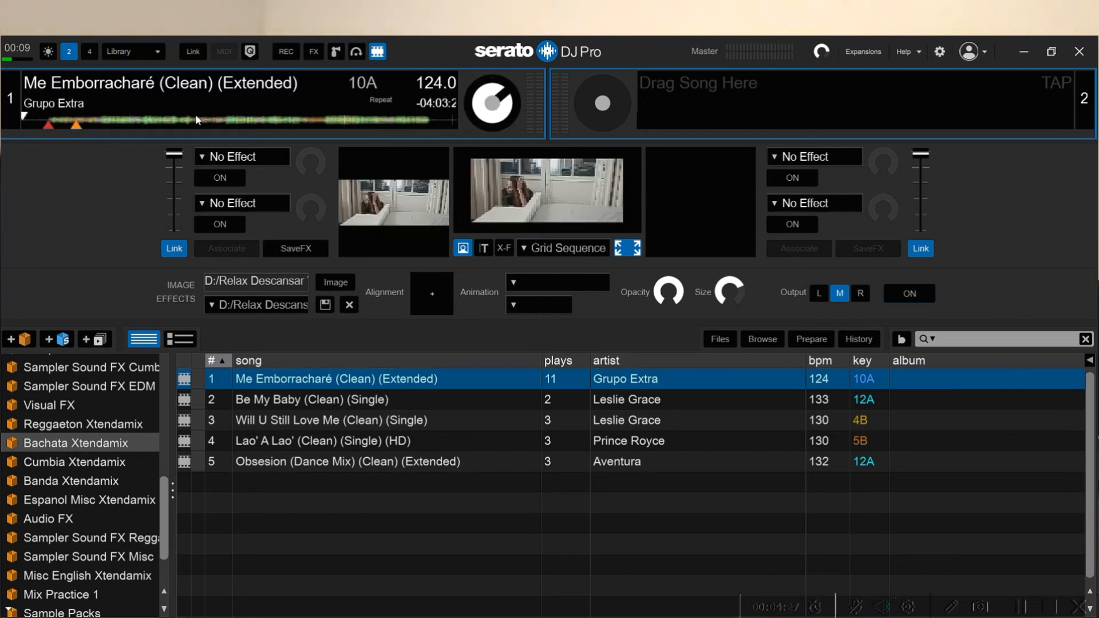